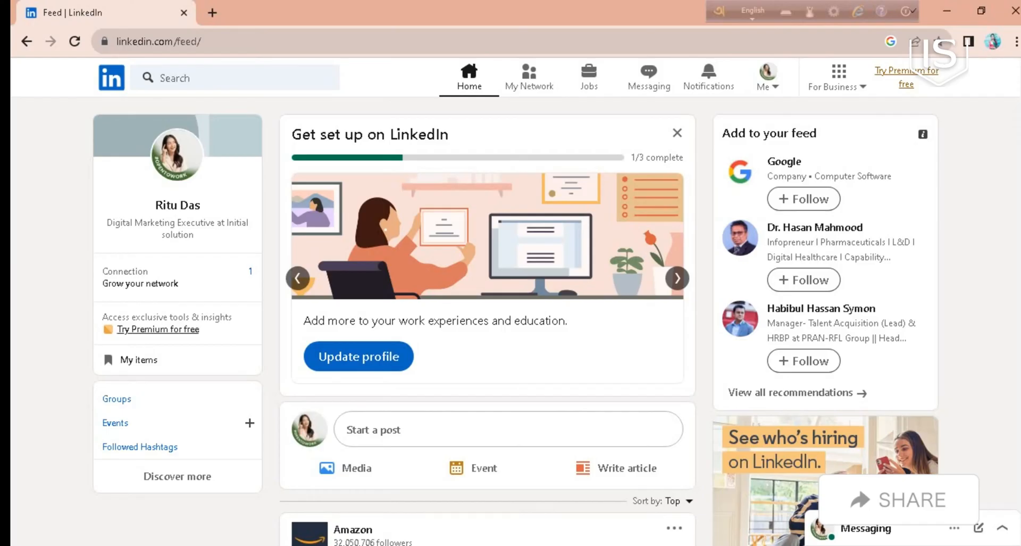
{"action": "mouse_move", "coordinate": [667, 83]}
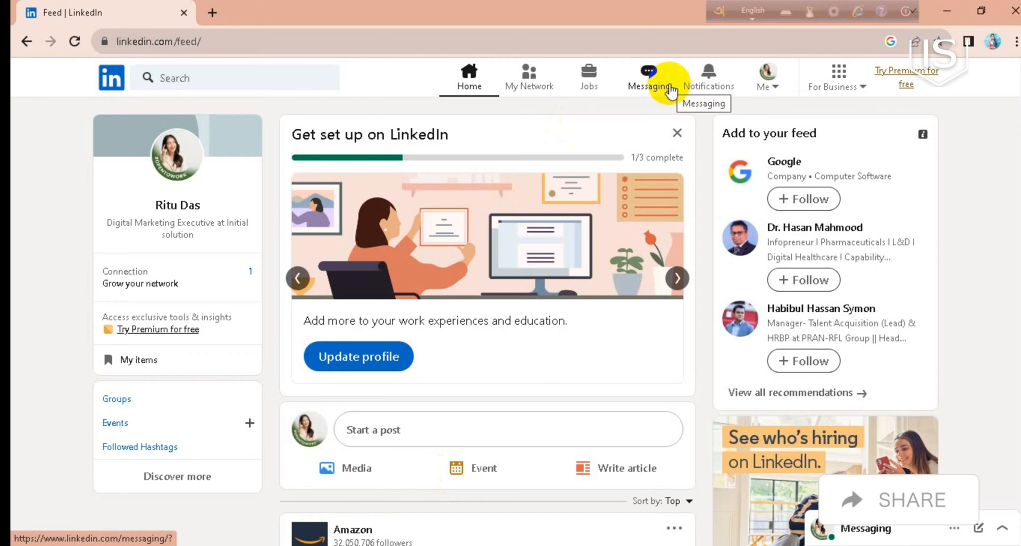
{"action": "mouse_move", "coordinate": [773, 87]}
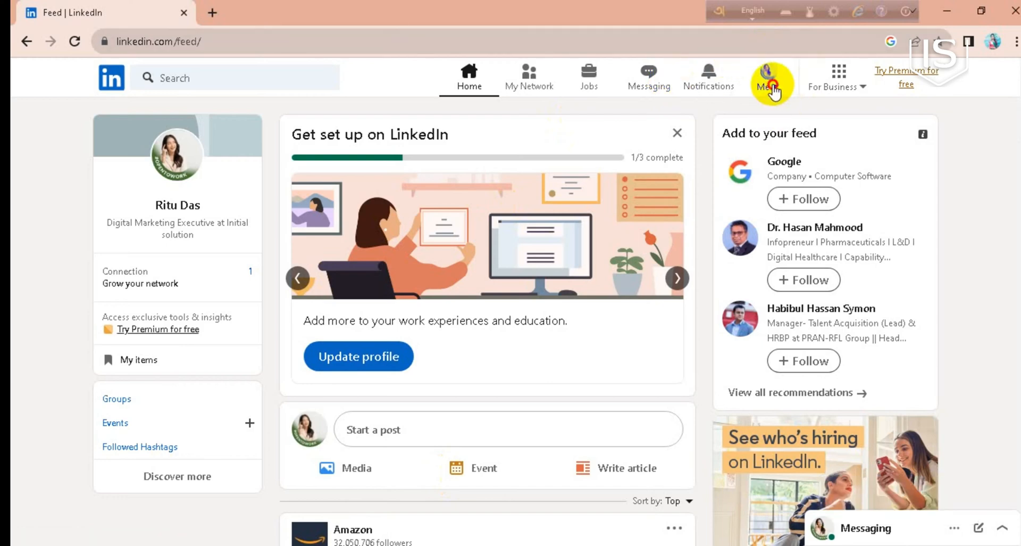
- Open your own LinkedIn profile from the Me menu
{"action": "left_click", "coordinate": [769, 74]}
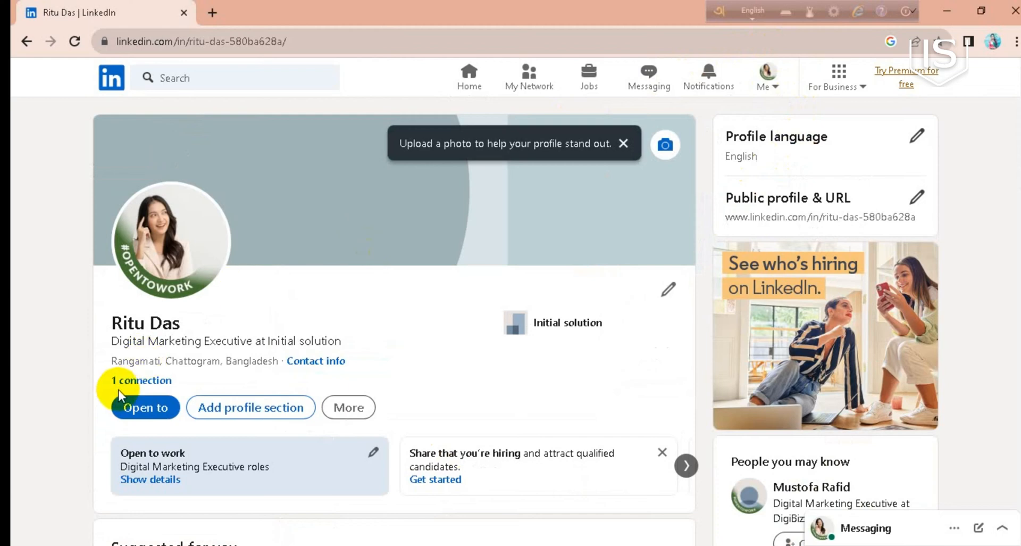
{"action": "mouse_move", "coordinate": [175, 429]}
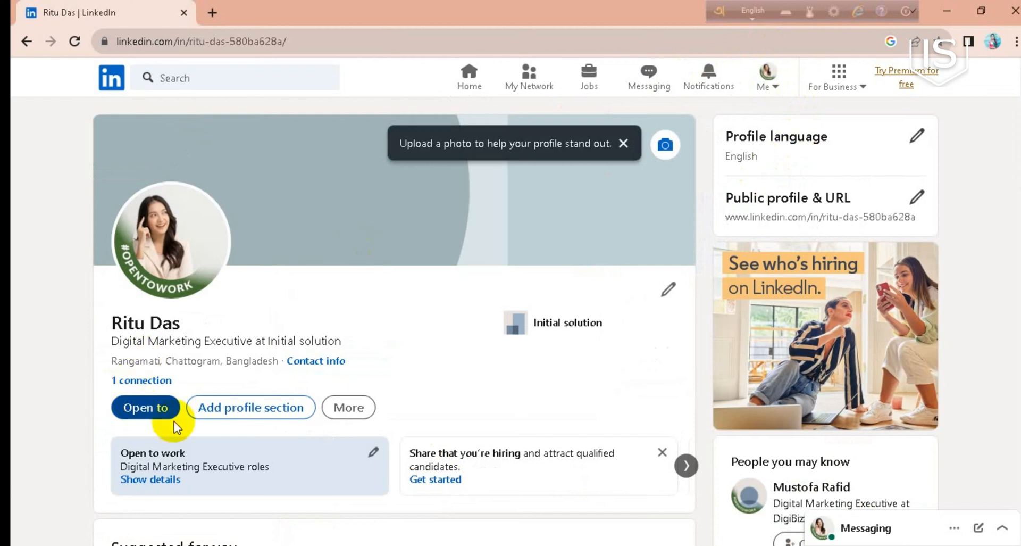
{"action": "mouse_move", "coordinate": [286, 487]}
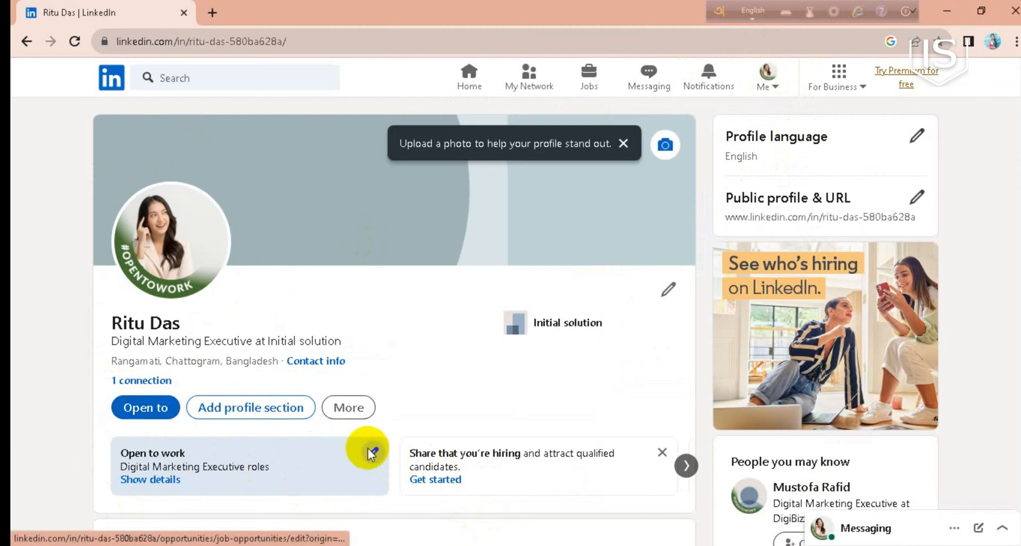
- Set open-to-work visibility to Recruiters only, save preferences, and decline email updates
{"action": "left_click", "coordinate": [373, 452]}
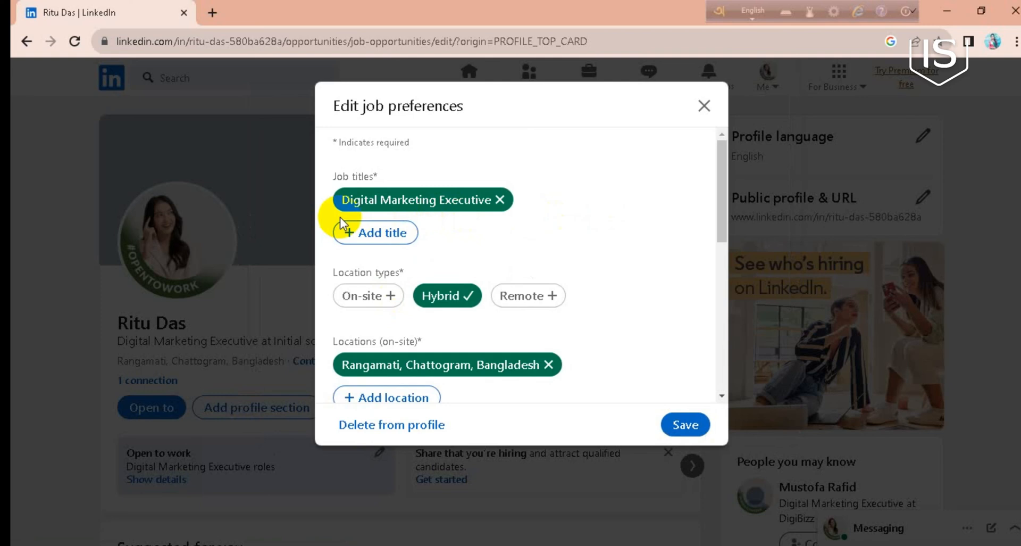
{"action": "mouse_move", "coordinate": [393, 169]}
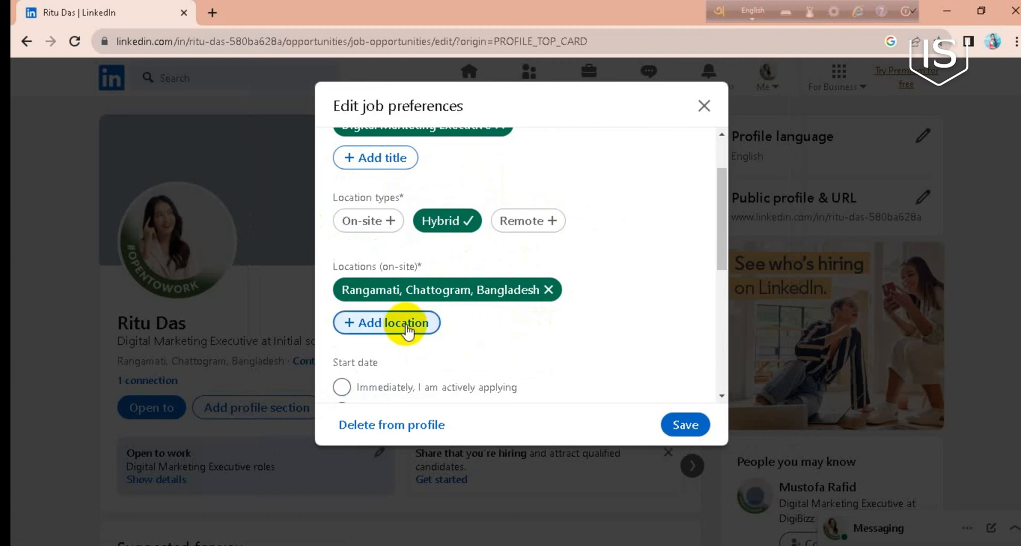
{"action": "scroll", "scroll_direction": "down", "scroll_amount": 3}
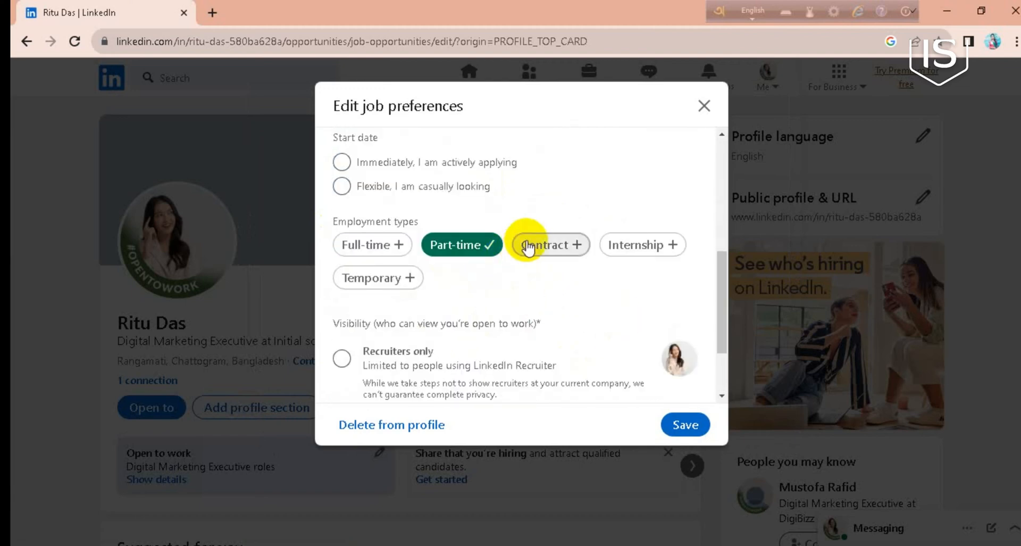
{"action": "scroll", "scroll_direction": "down", "scroll_amount": 3}
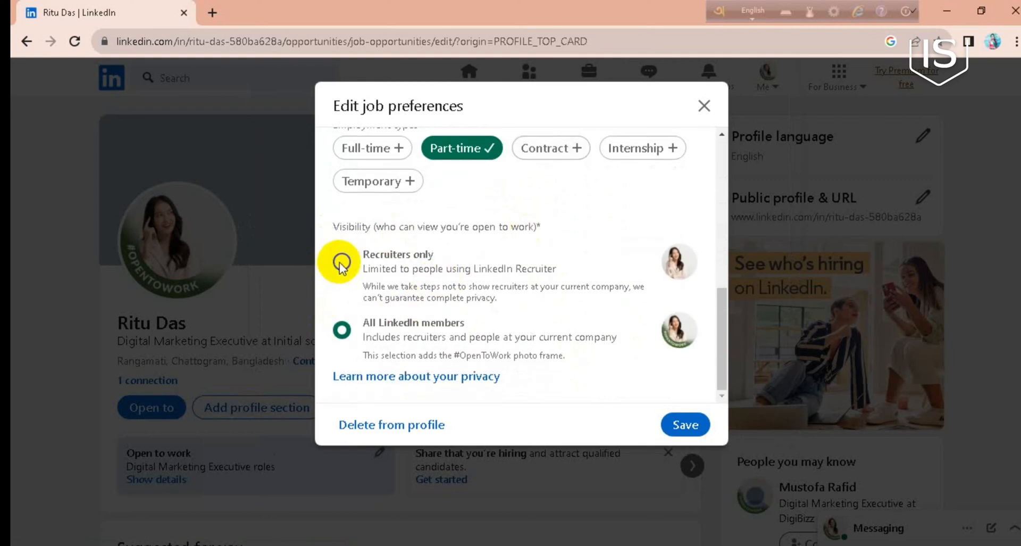
{"action": "left_click", "coordinate": [342, 263]}
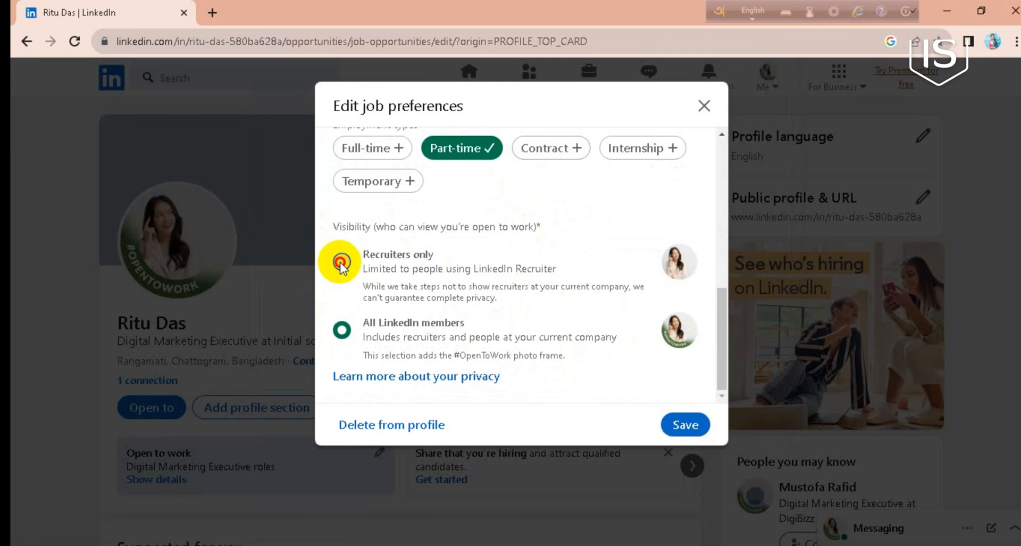
{"action": "left_click", "coordinate": [342, 262]}
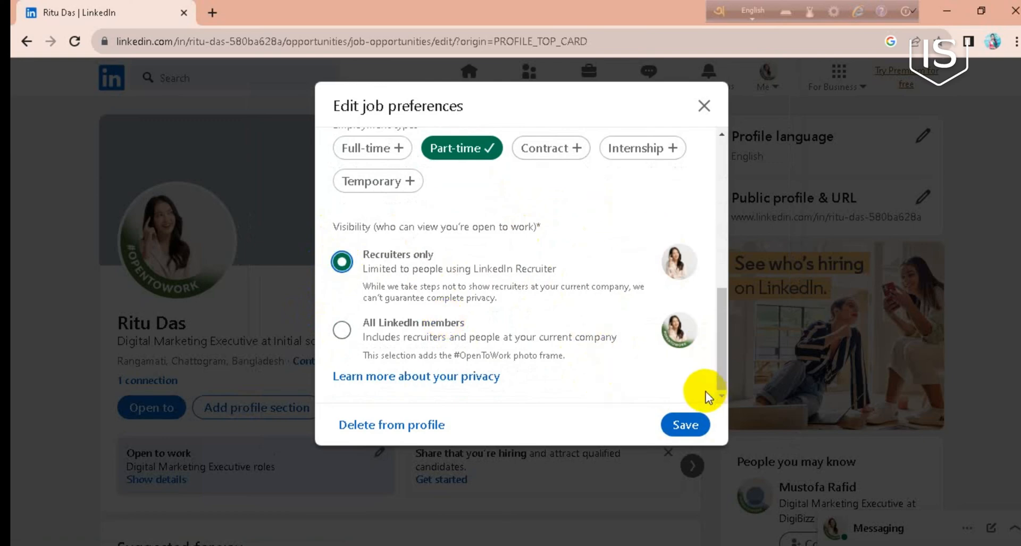
{"action": "left_click", "coordinate": [685, 424]}
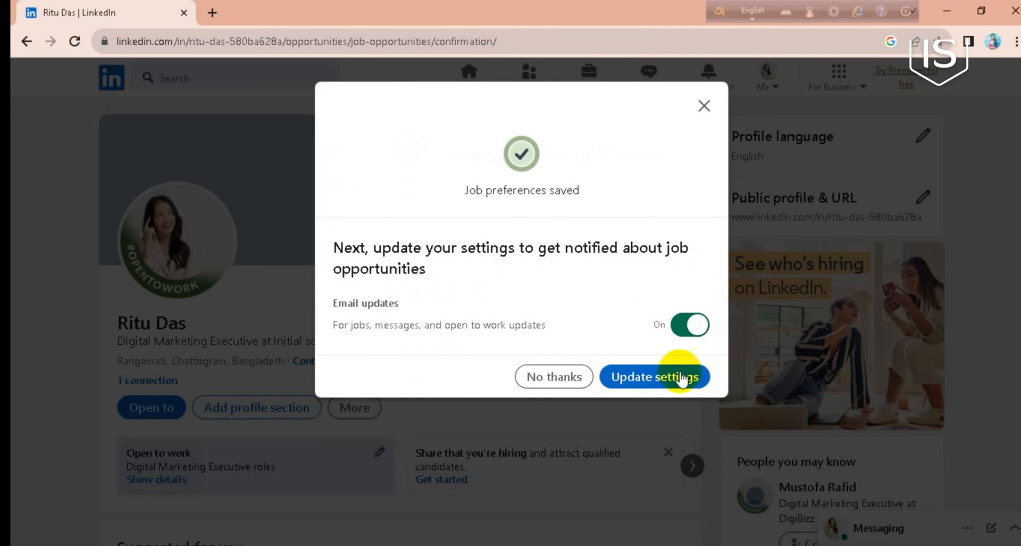
{"action": "mouse_move", "coordinate": [557, 377]}
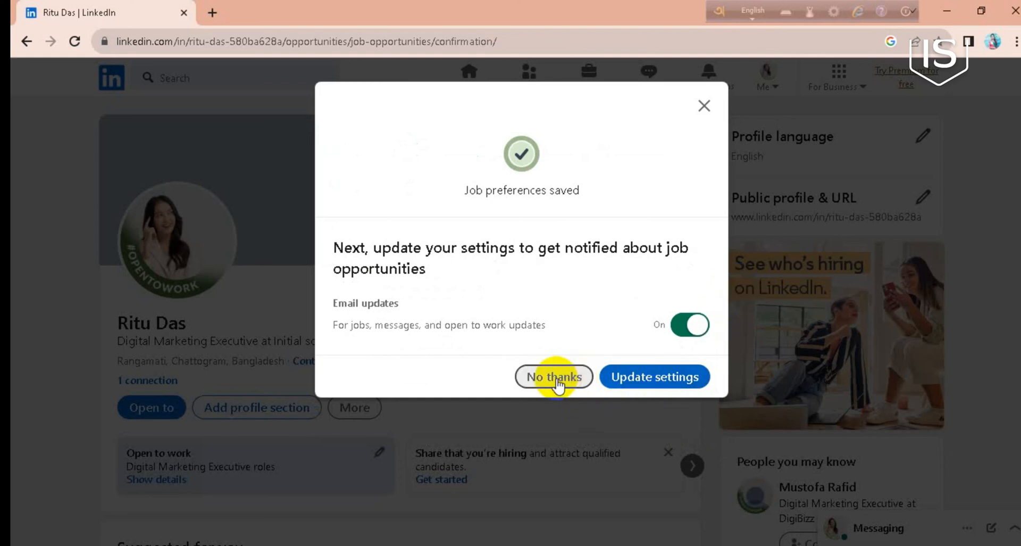
{"action": "left_click", "coordinate": [554, 376]}
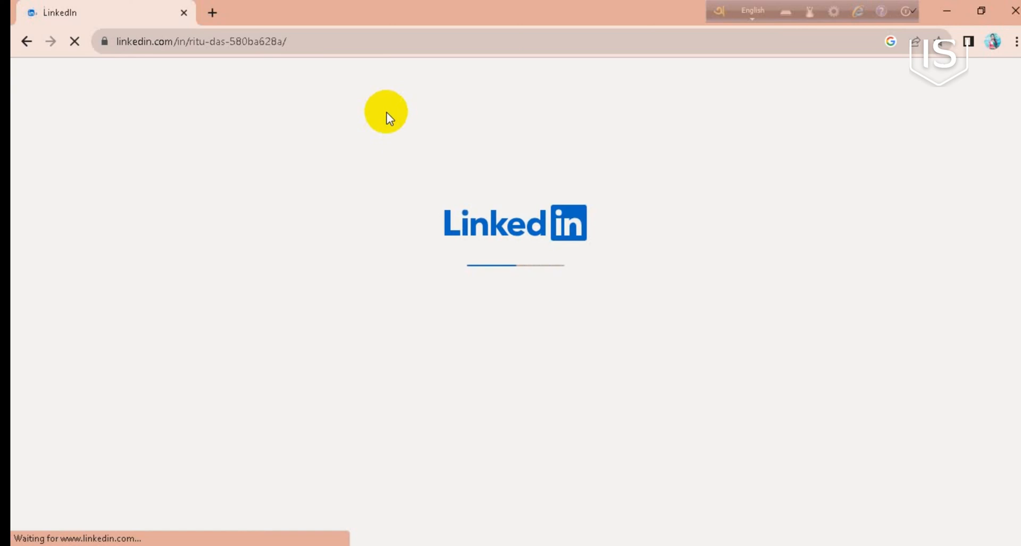
{"action": "mouse_move", "coordinate": [382, 188]}
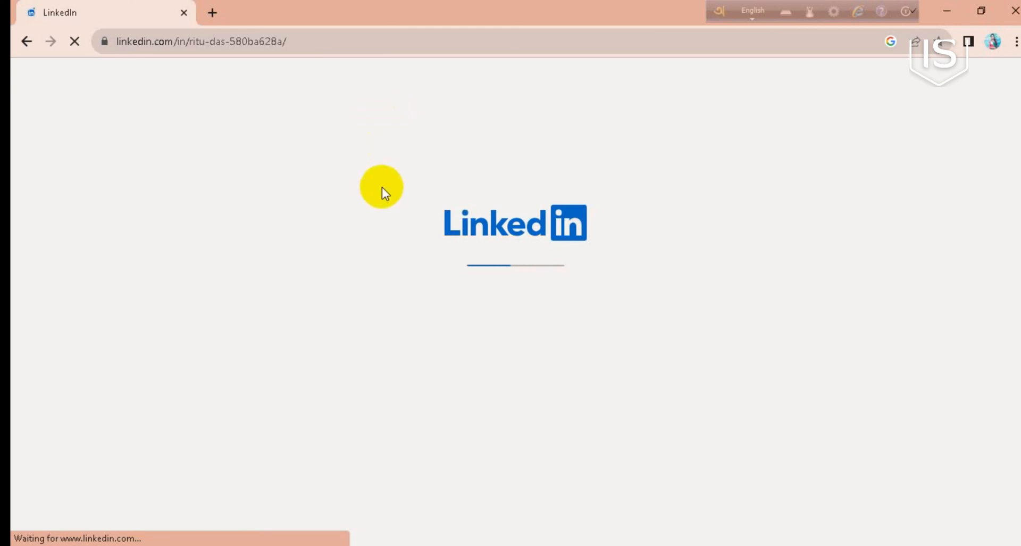
{"action": "mouse_move", "coordinate": [709, 428]}
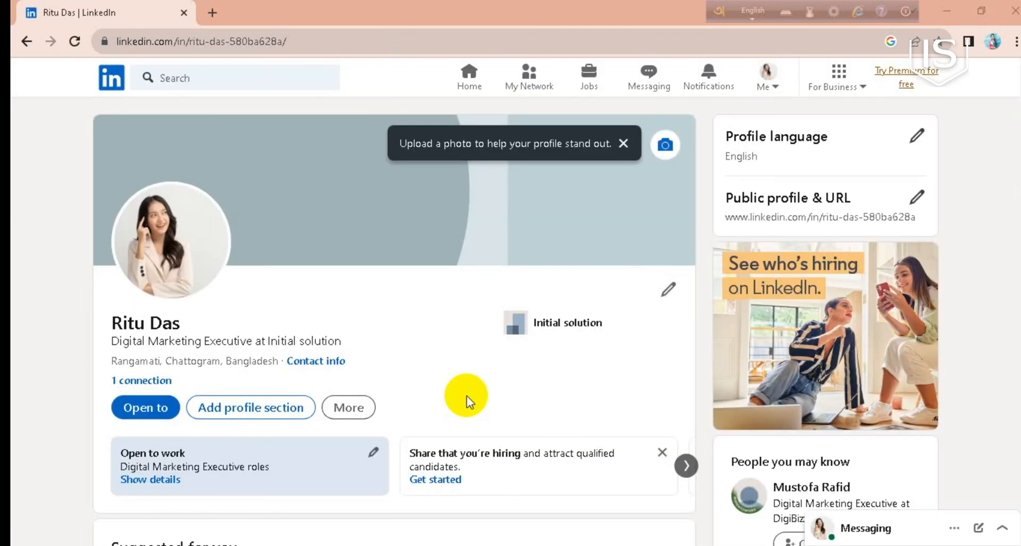
{"action": "mouse_move", "coordinate": [225, 314]}
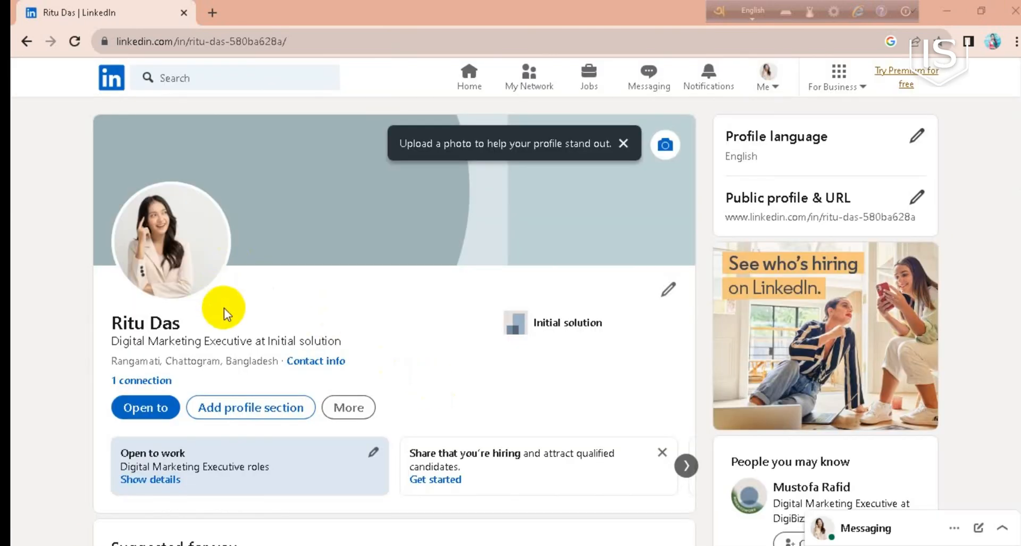
{"action": "mouse_move", "coordinate": [297, 308]}
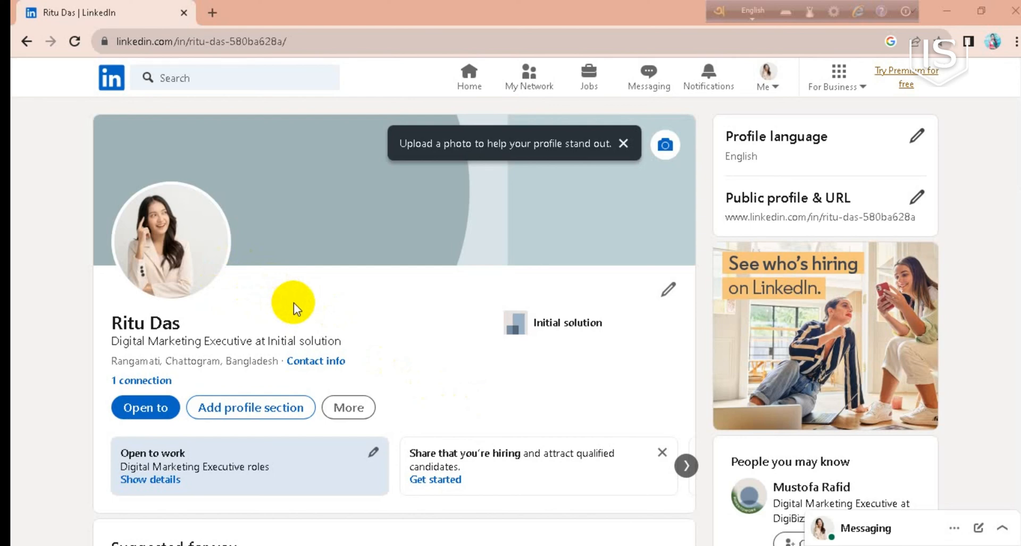